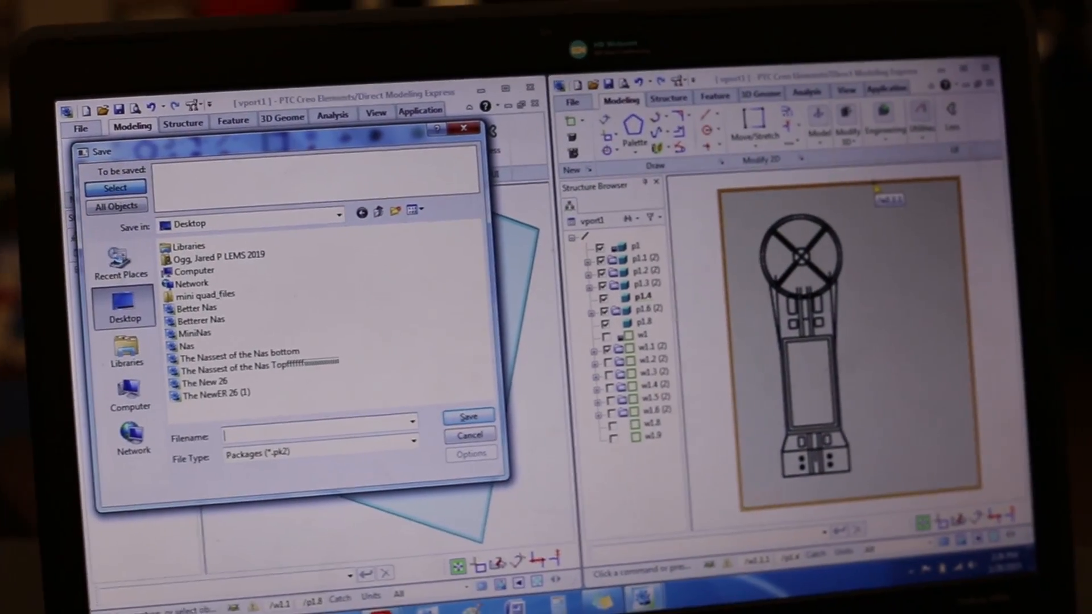
Step: Save all objects as the STL file 'Quad arm' on the Desktop, continuing past the negative-space warning
click(411, 448)
text(Quad arm)
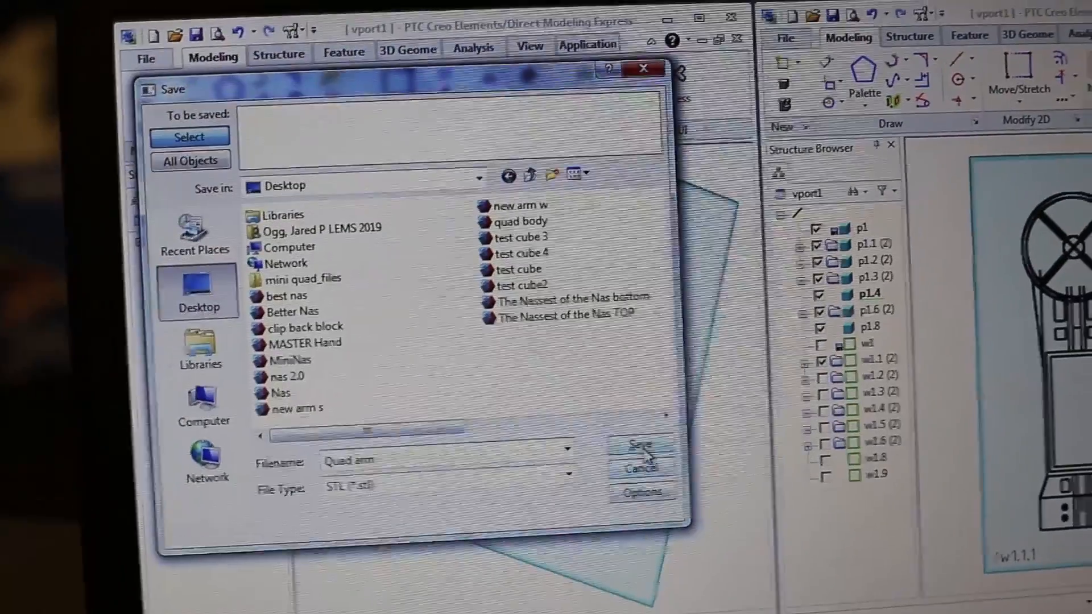
click(642, 446)
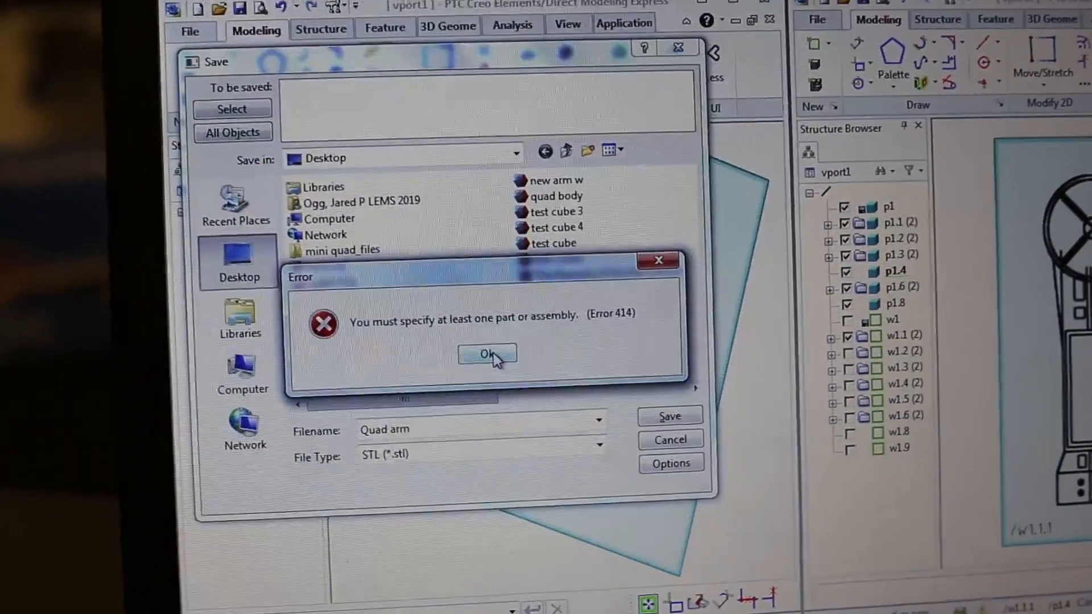
click(487, 354)
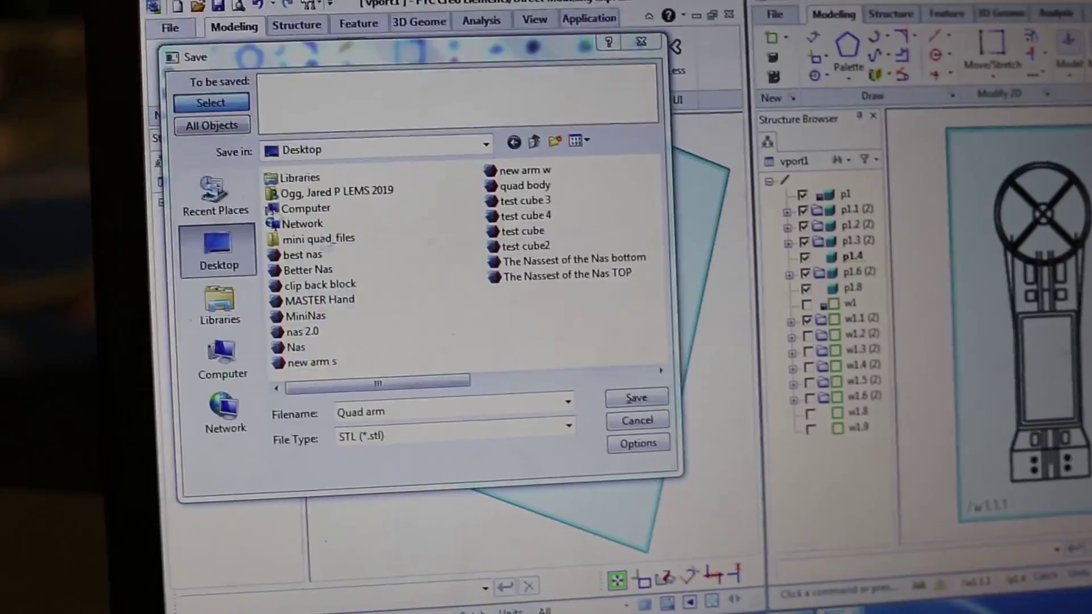
click(636, 398)
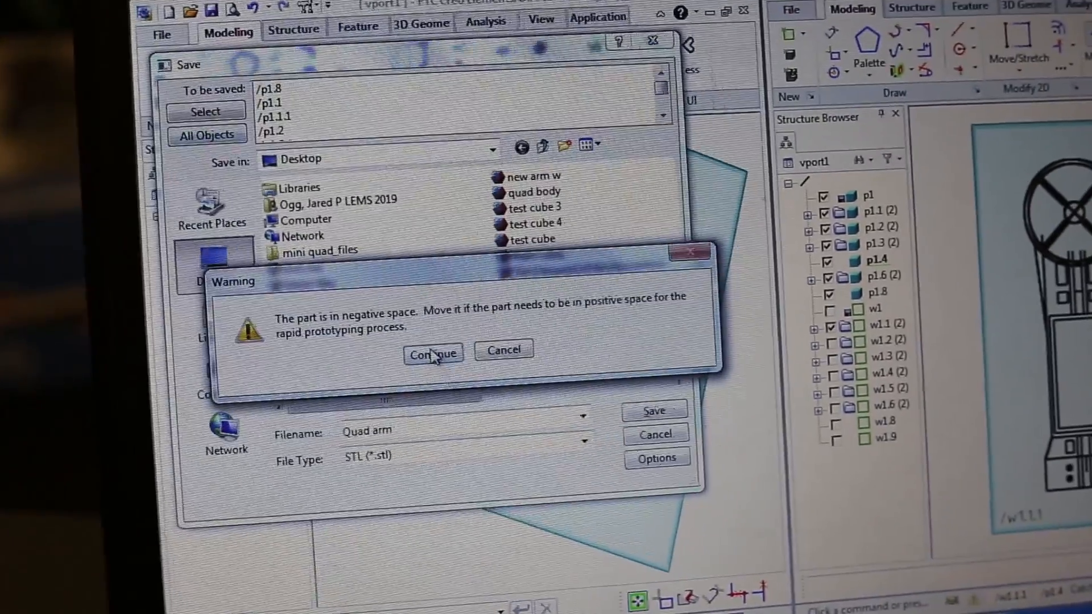
click(435, 353)
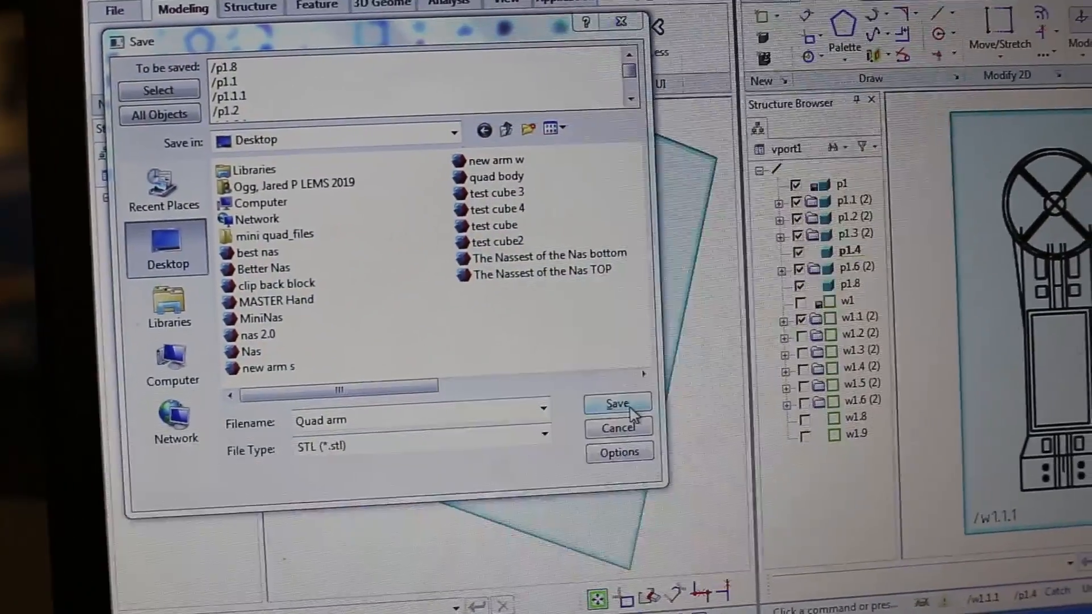
click(617, 405)
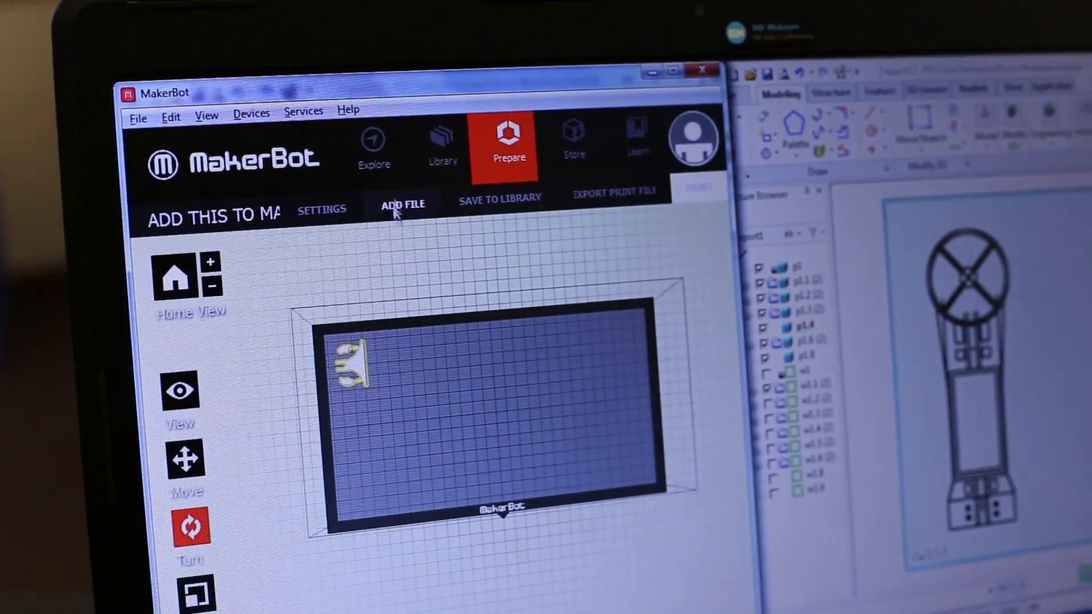
Step: Load the 'Quad arm' STL from the Desktop onto the build plate via Add File
click(401, 202)
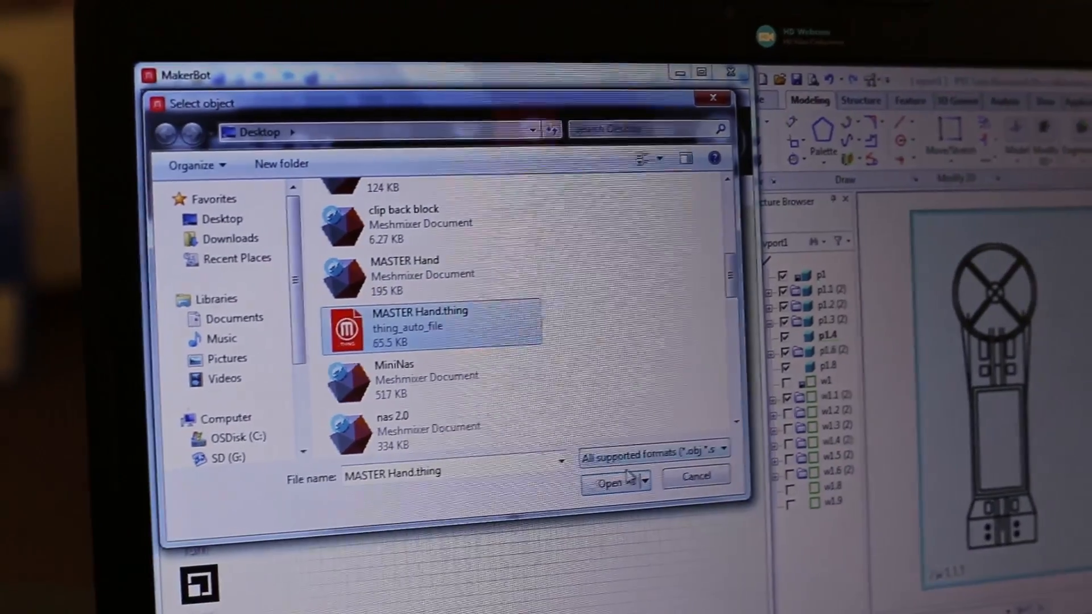
click(609, 481)
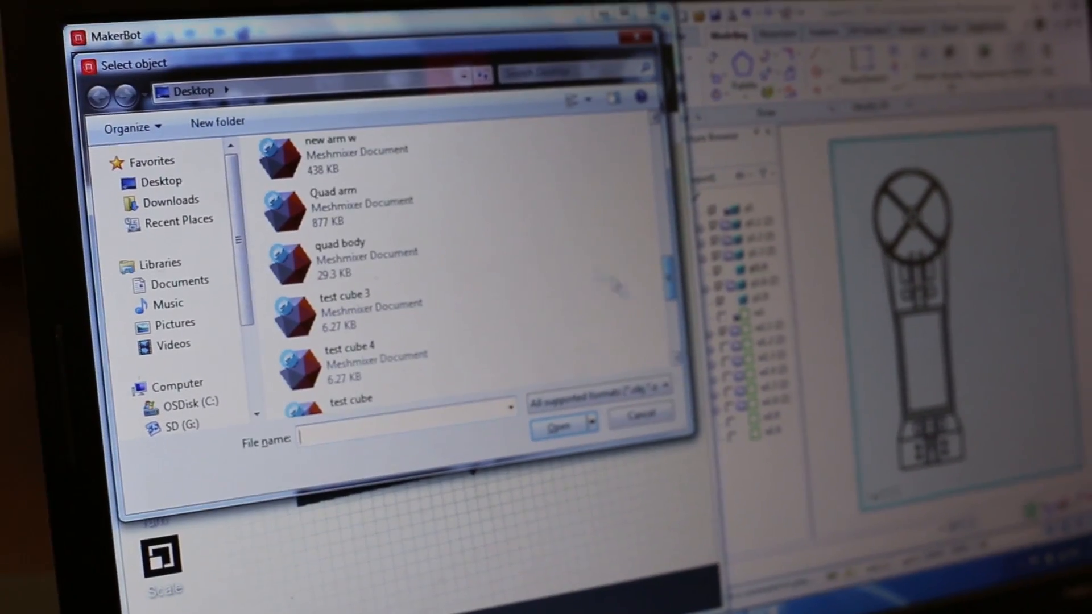
click(343, 206)
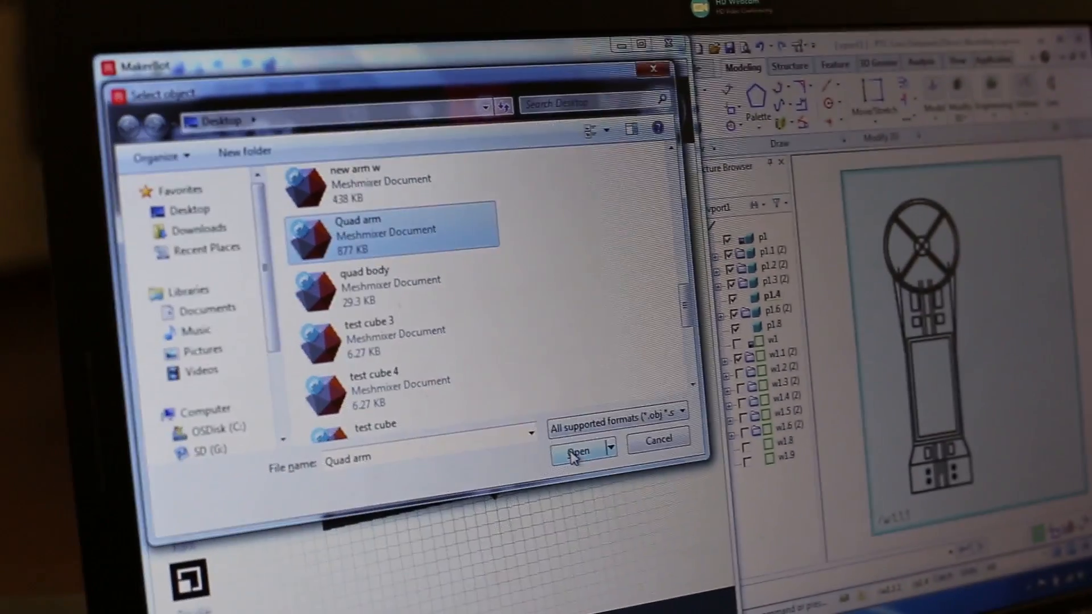
click(578, 449)
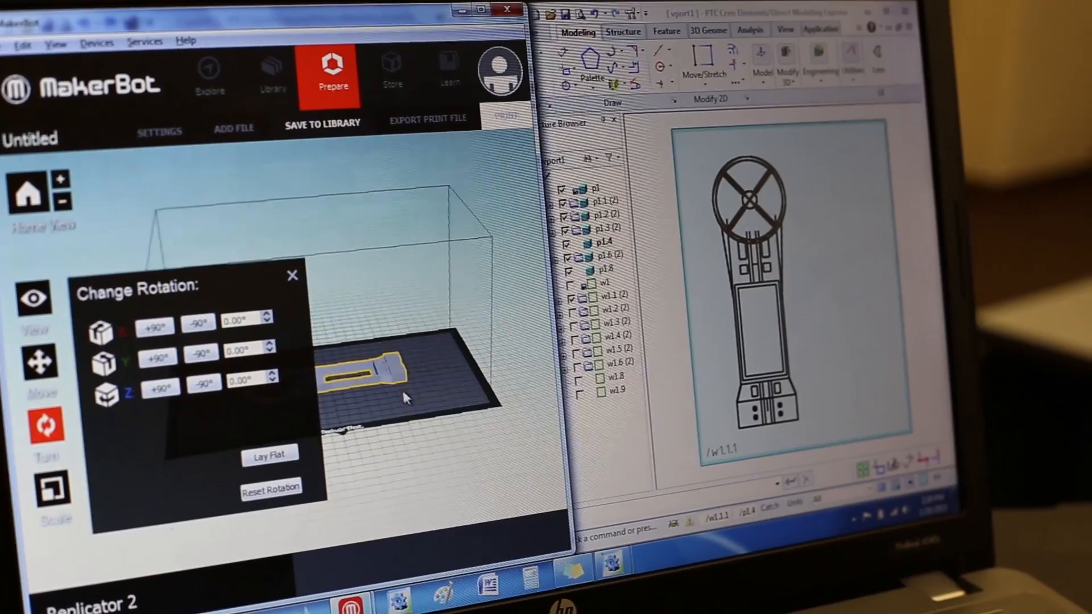
Step: Select the quad arm on the build plate so it can be reoriented
click(292, 275)
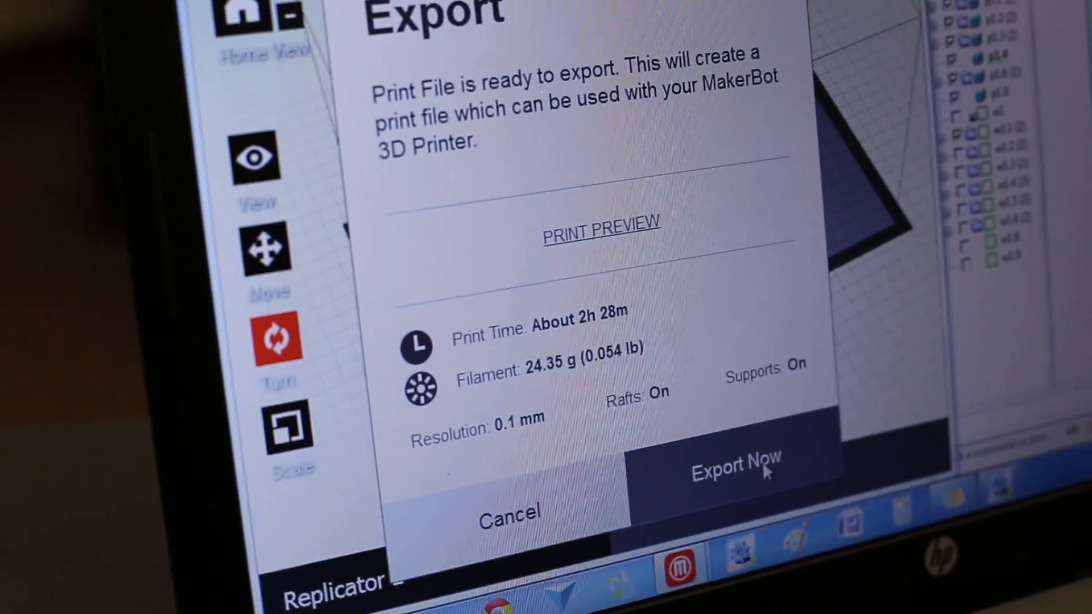
Step: Export the print file to the SD card (G:) as 'Quad Arm' in X3G format
click(742, 464)
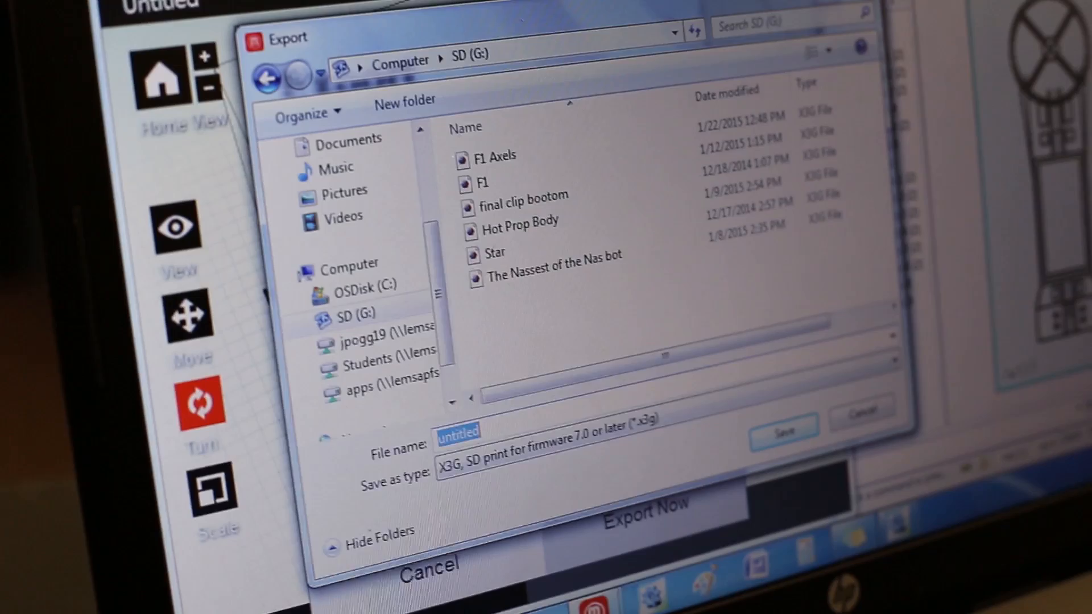
text(Quad Arm)
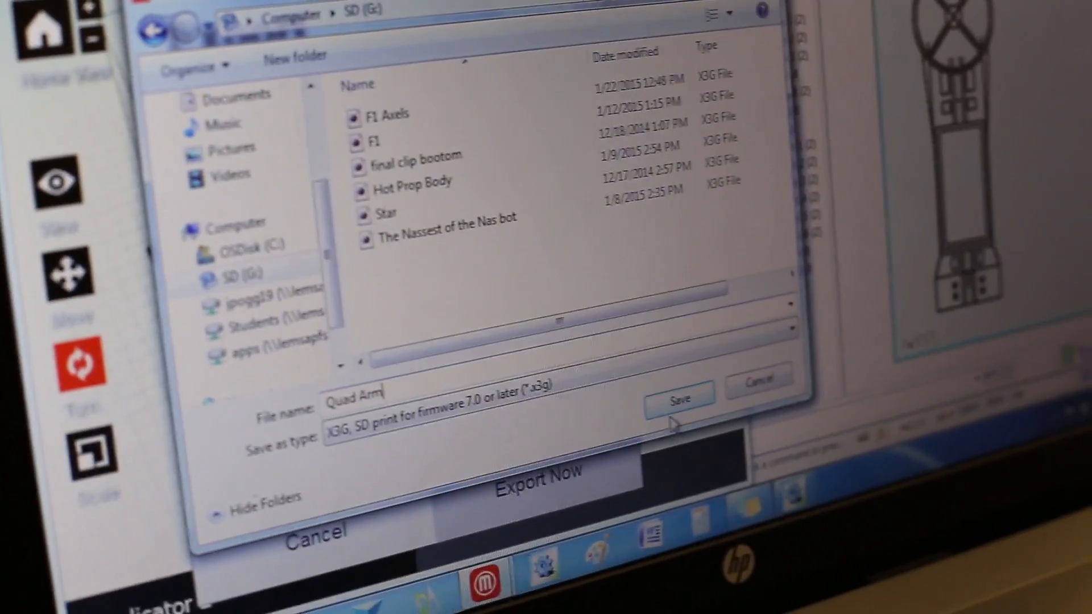
click(679, 399)
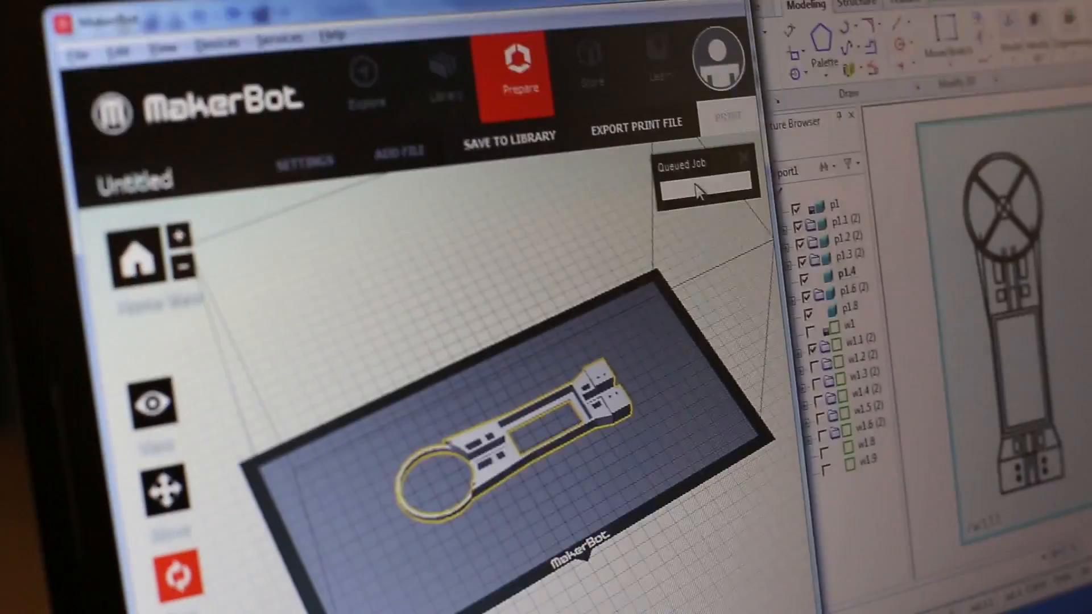